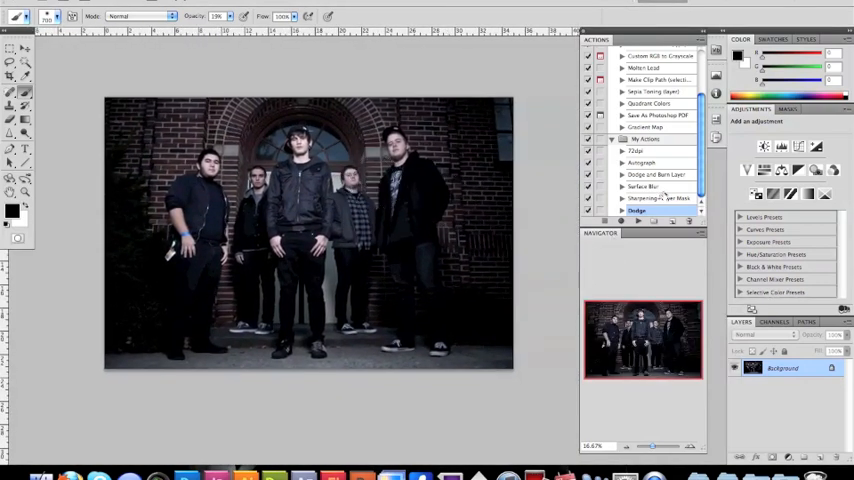
# Step: Run the sharpening layer-mask action to create a sharpening layer above the photo
pyautogui.click(660, 198)
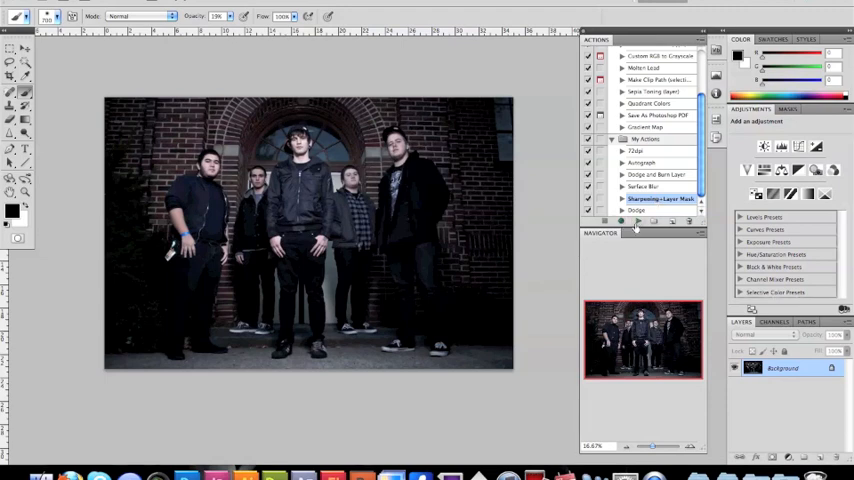
pyautogui.moveTo(636, 222)
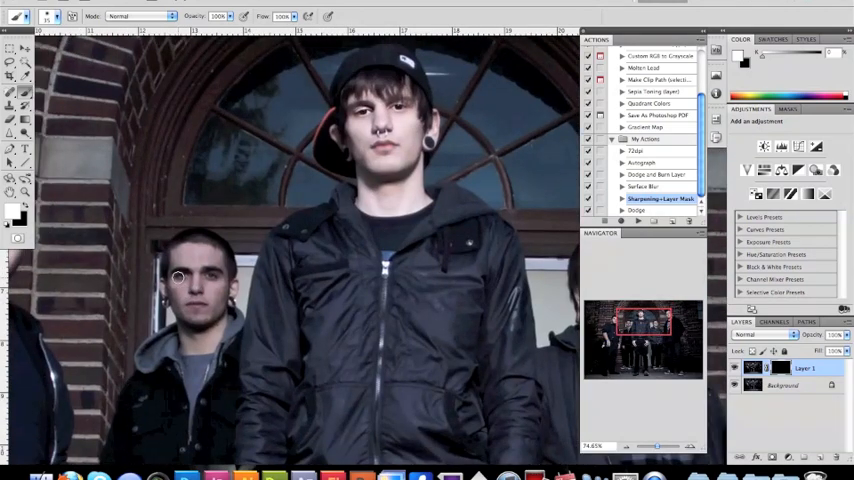
pyautogui.moveTo(168, 290)
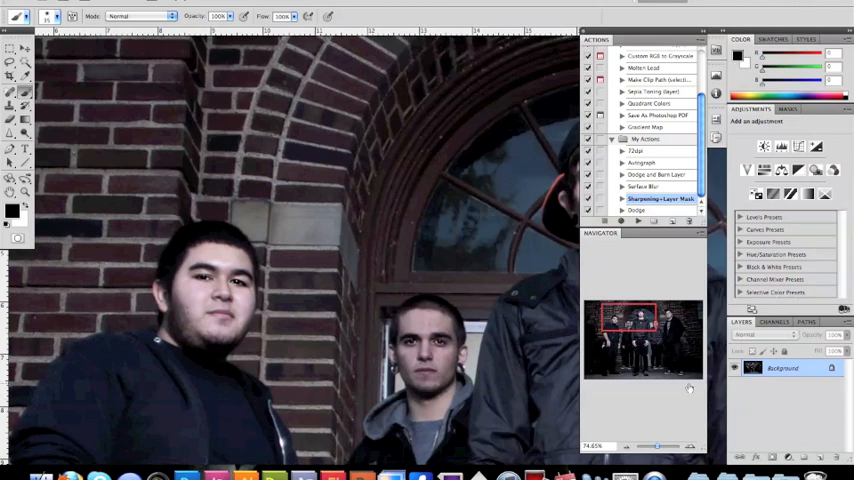
pyautogui.moveTo(440, 244)
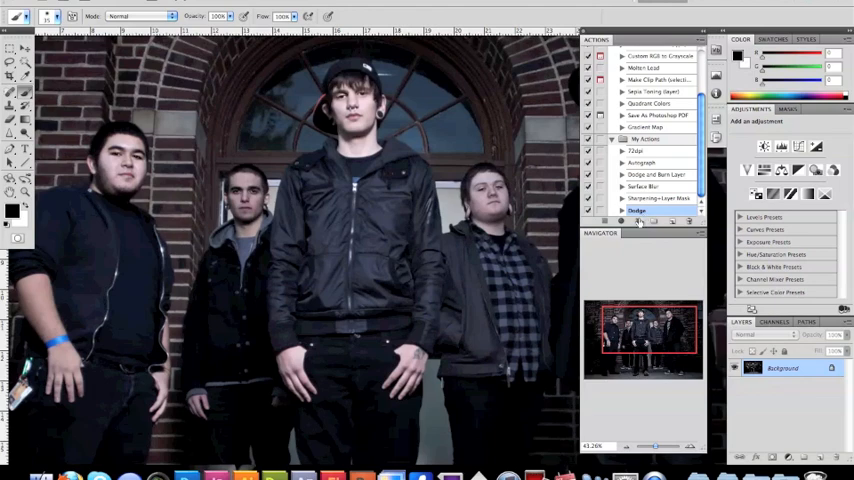
pyautogui.moveTo(638, 224)
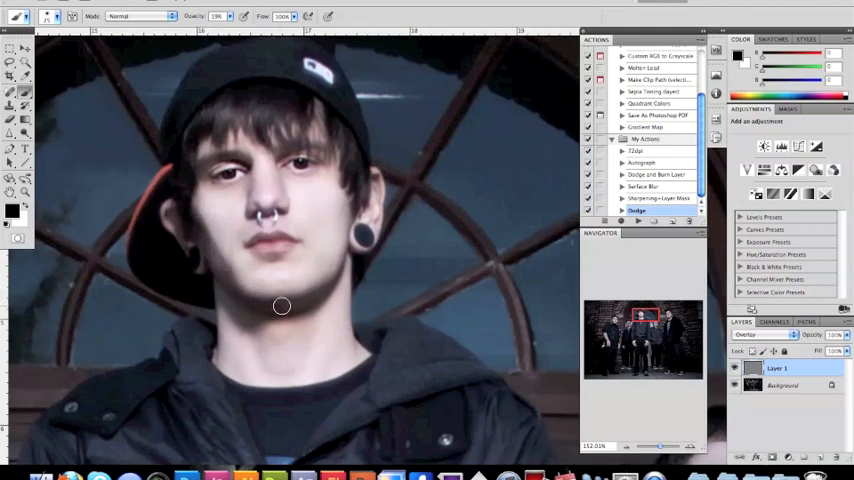
pyautogui.moveTo(316, 294)
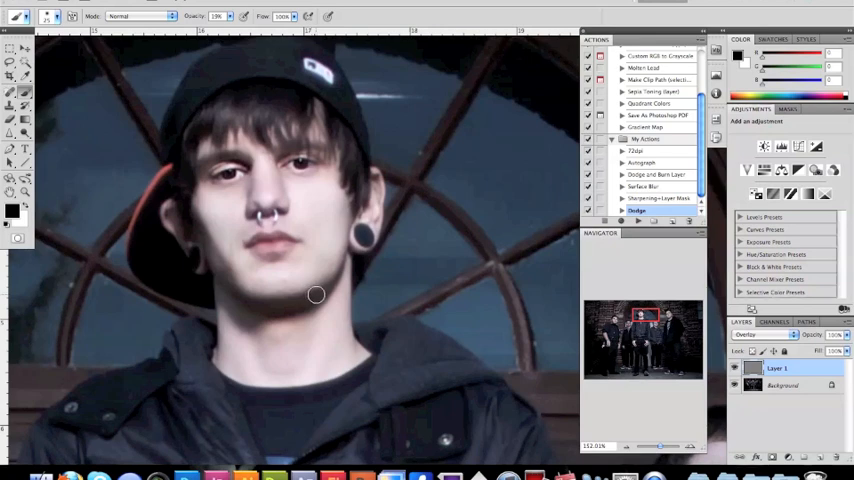
pyautogui.moveTo(224, 296)
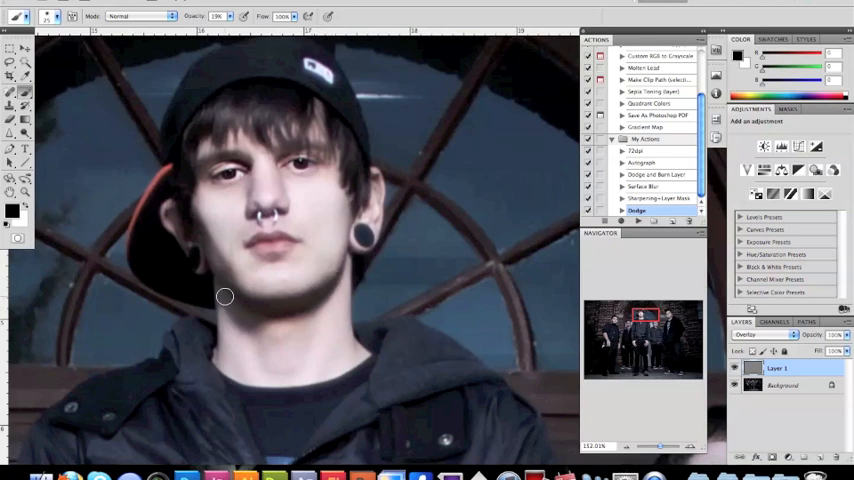
pyautogui.moveTo(256, 318)
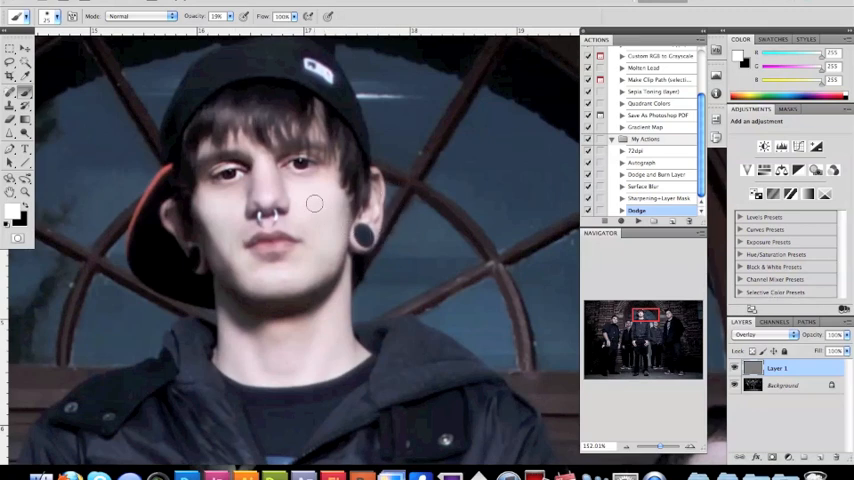
pyautogui.moveTo(314, 204)
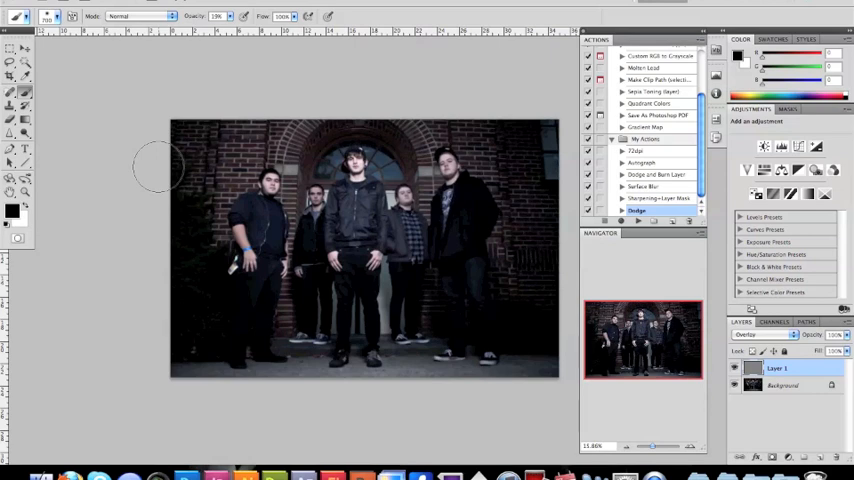
pyautogui.moveTo(258, 100)
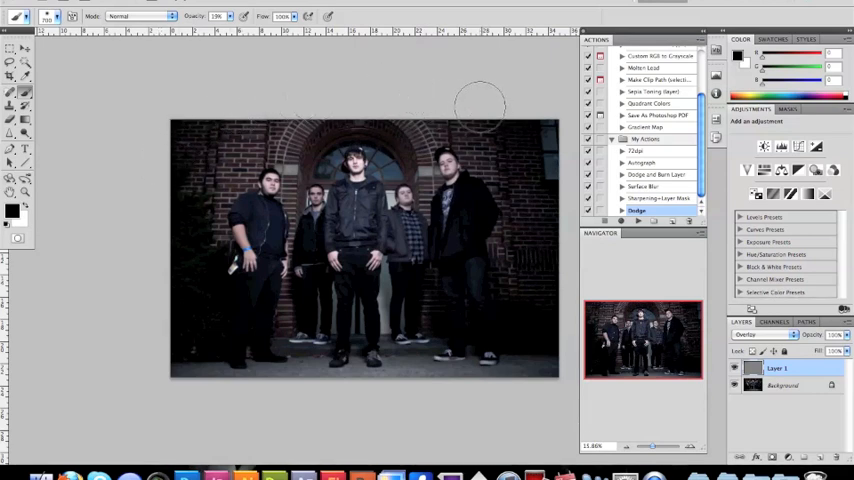
pyautogui.moveTo(562, 336)
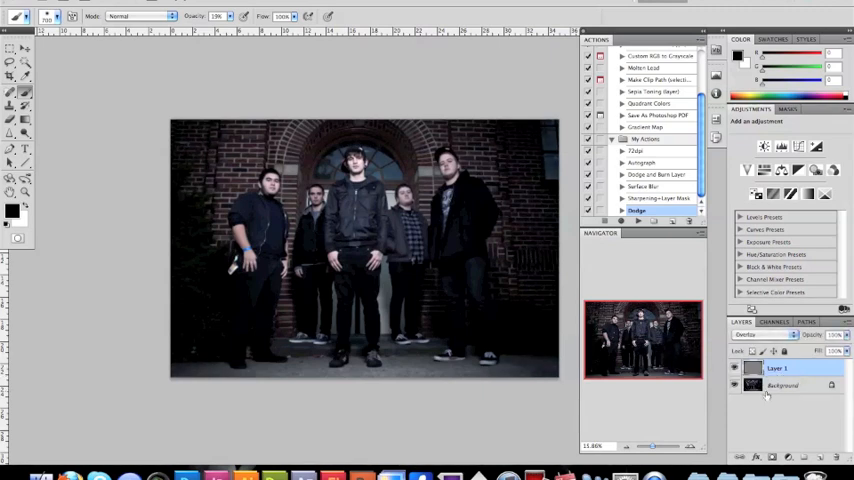
# Step: Apply an Unsharp Mask with Radius 2.6 and Threshold 0 to the whole photo
pyautogui.click(784, 386)
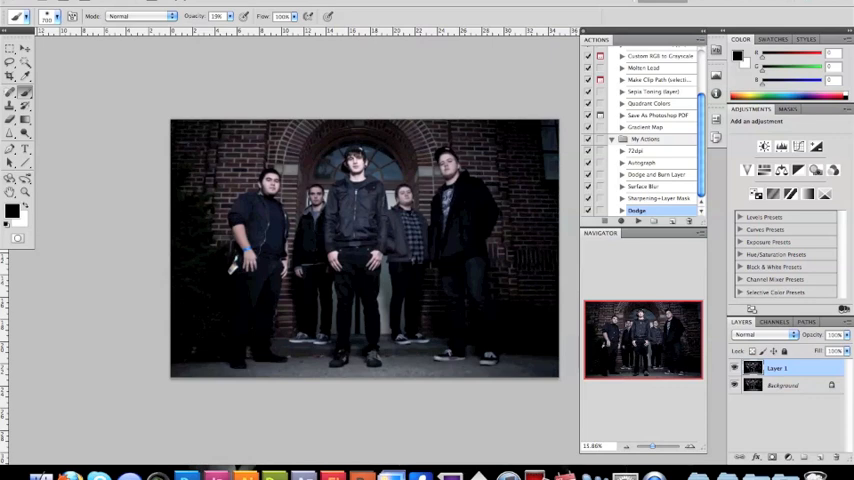
pyautogui.moveTo(264, 174)
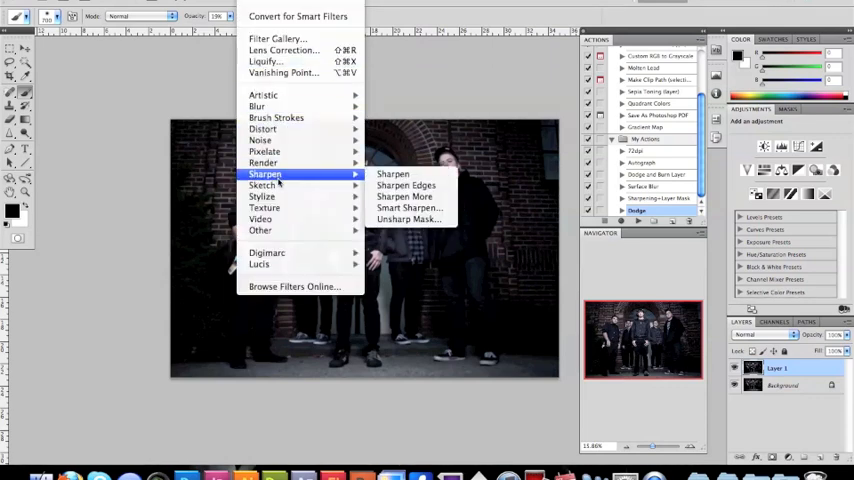
pyautogui.moveTo(408, 220)
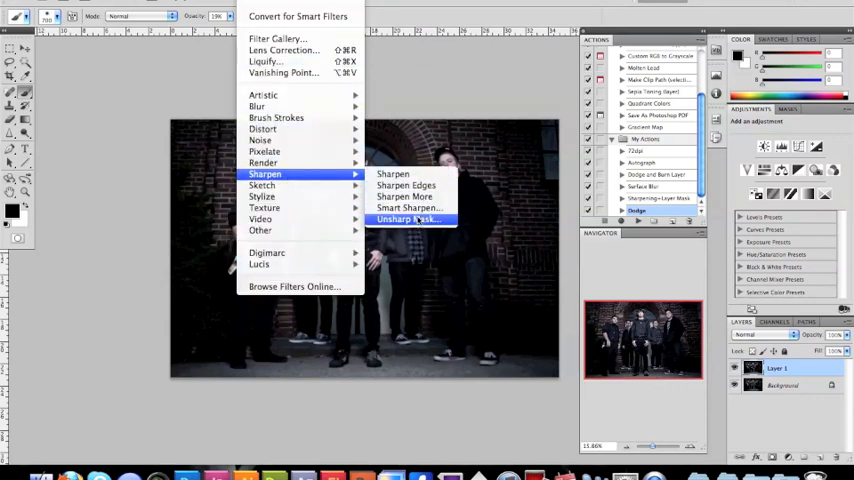
pyautogui.click(404, 208)
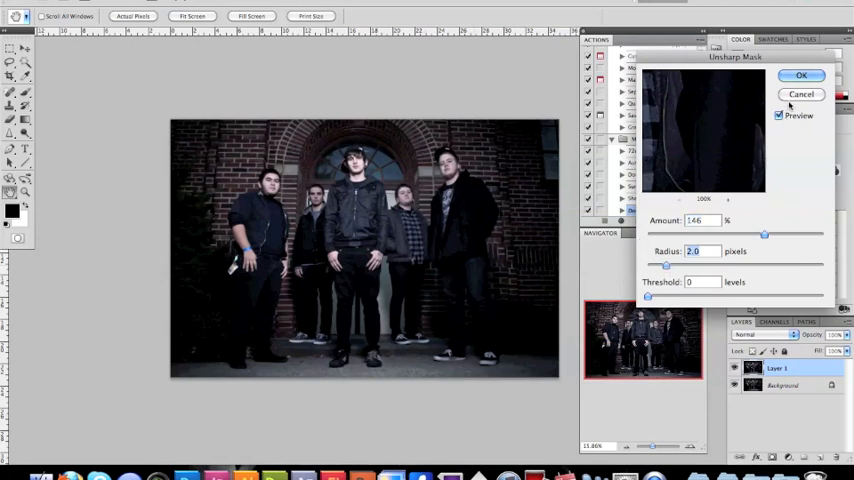
pyautogui.click(800, 76)
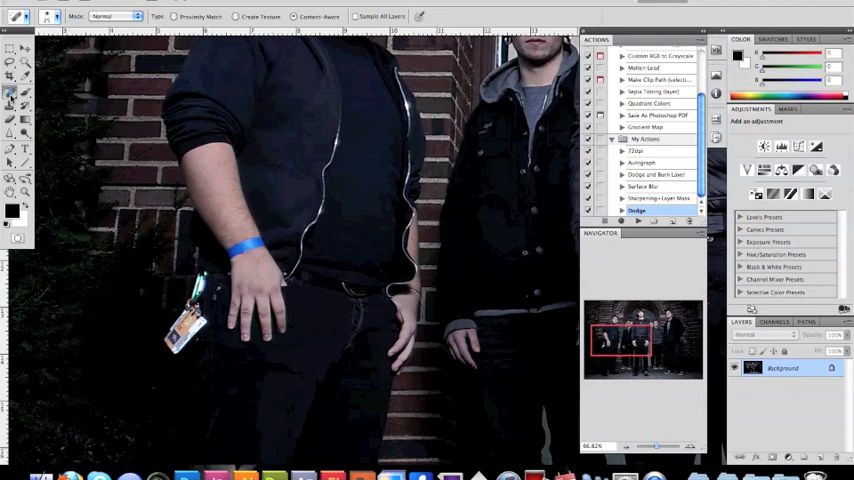
pyautogui.moveTo(326, 212)
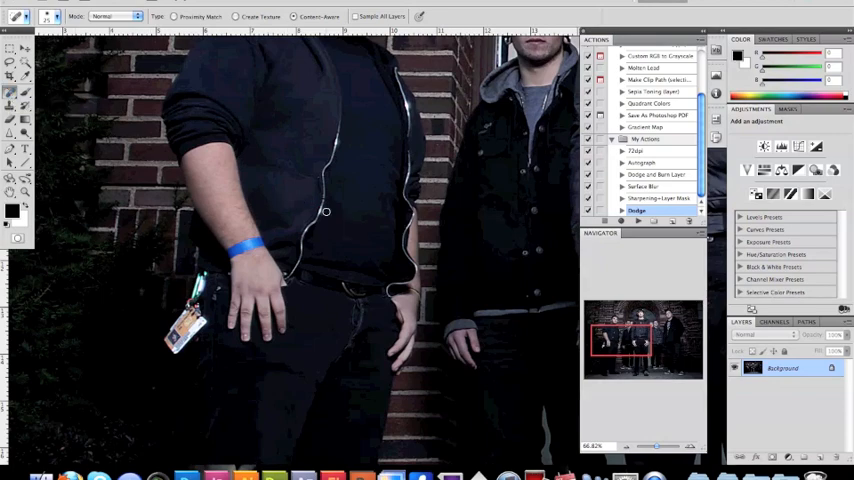